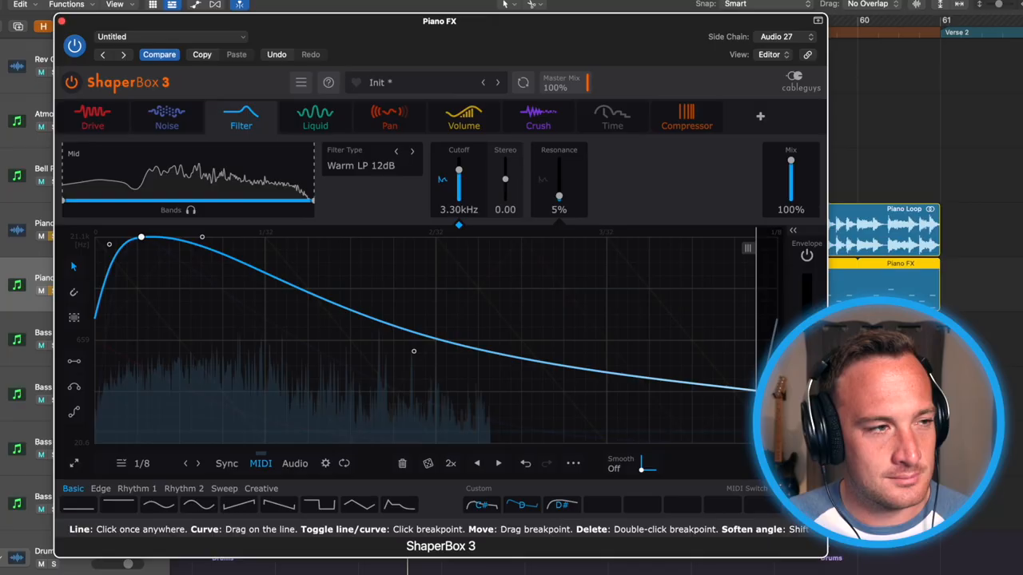
Browse the plugin slot's AU MIDI-controlled Effects to the Cableguys submenu with ShaperBox 3.
click(760, 116)
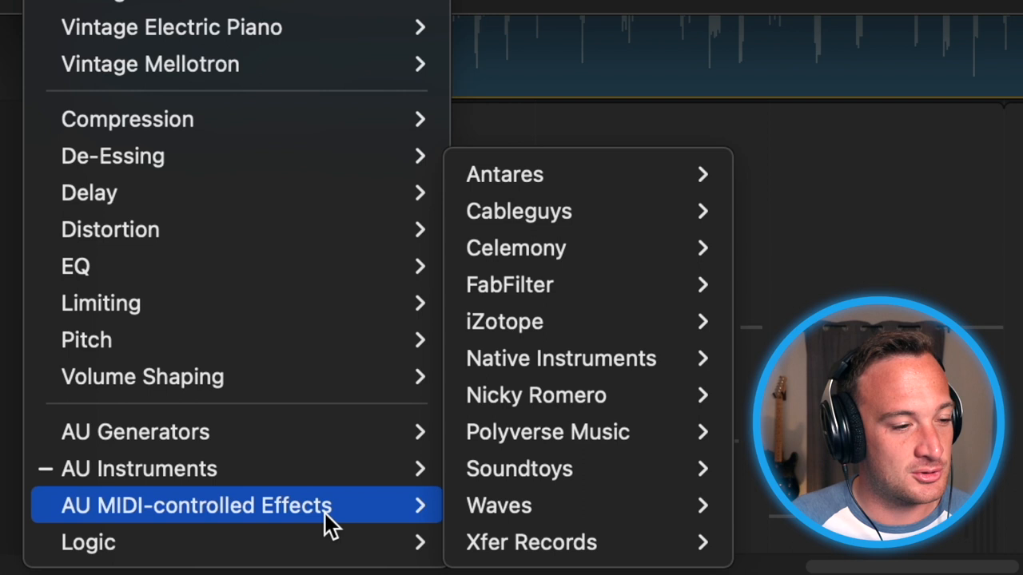
click(519, 211)
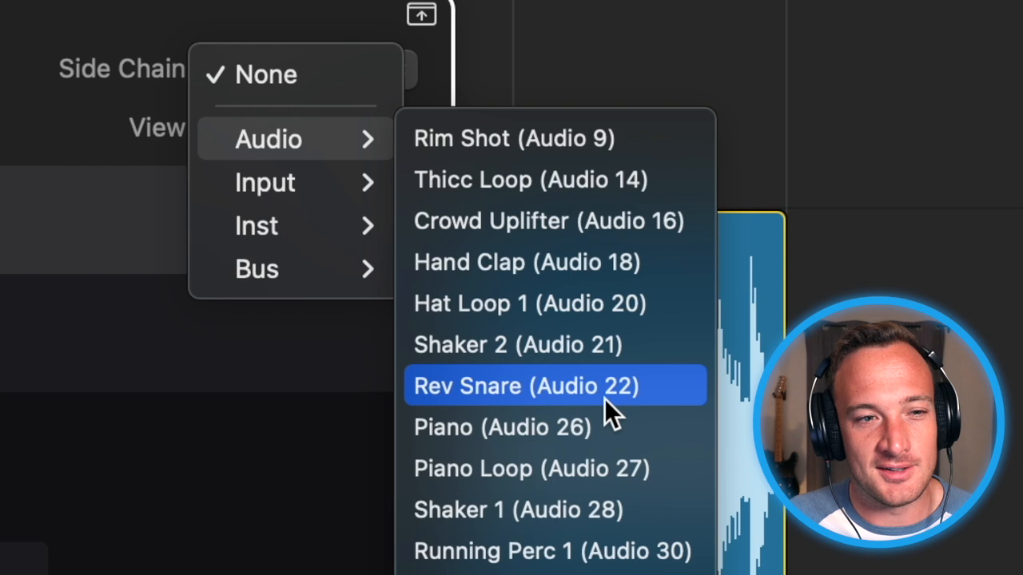
Set the plugin's side chain source to Piano (Audio 26).
click(502, 426)
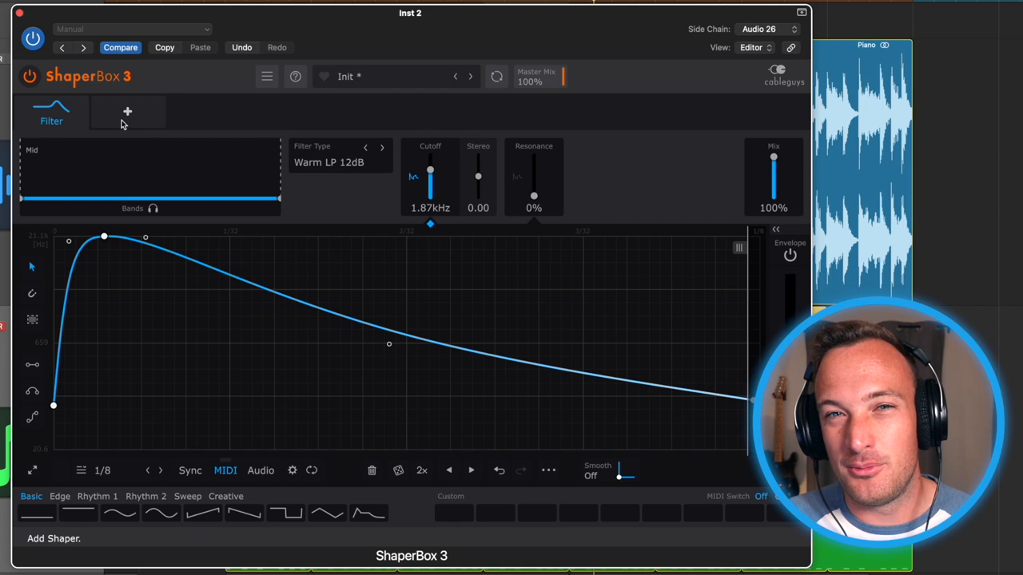
Add a Synthetic Rain Noise shaper whose curve fades down to silence.
click(127, 111)
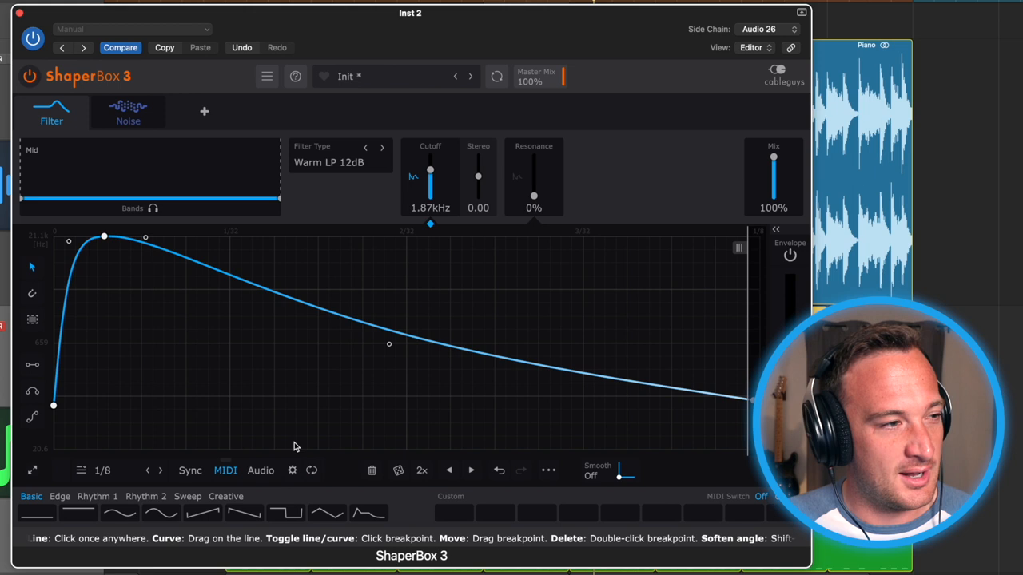
click(127, 112)
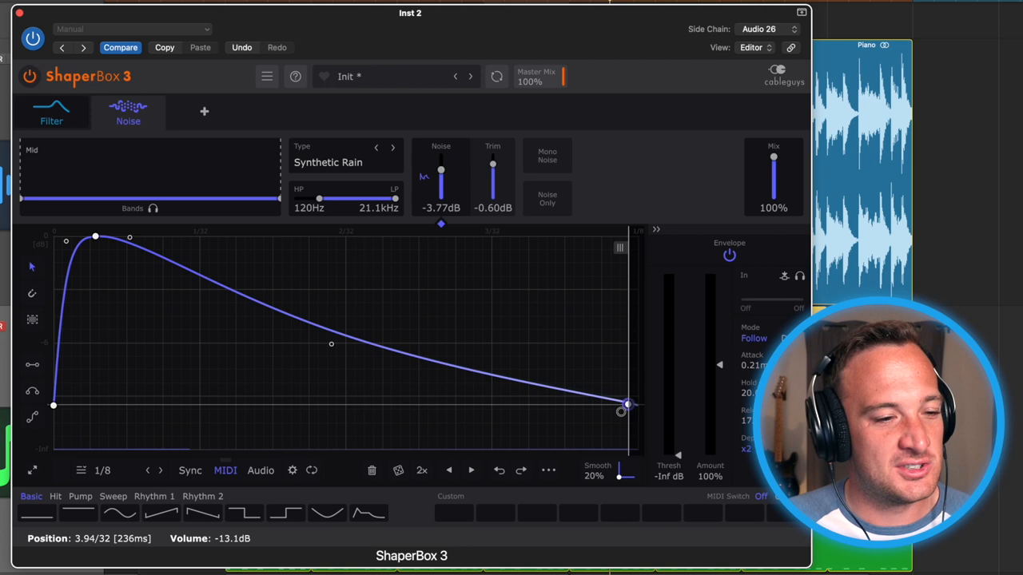
drag(626, 405, 635, 445)
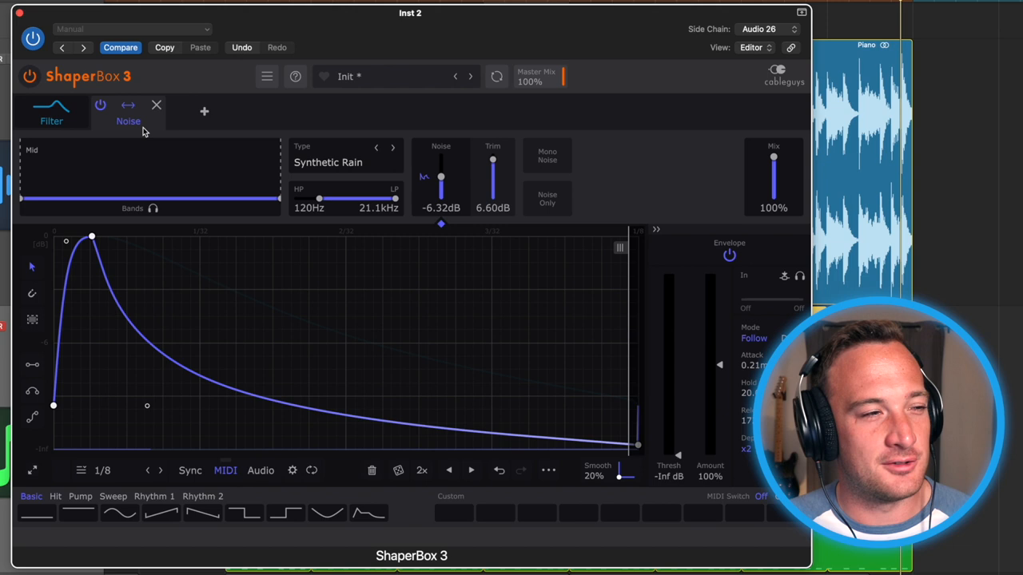
Place the Noise shaper before Filter and draw the Drive curve falling from peak to zero.
click(204, 111)
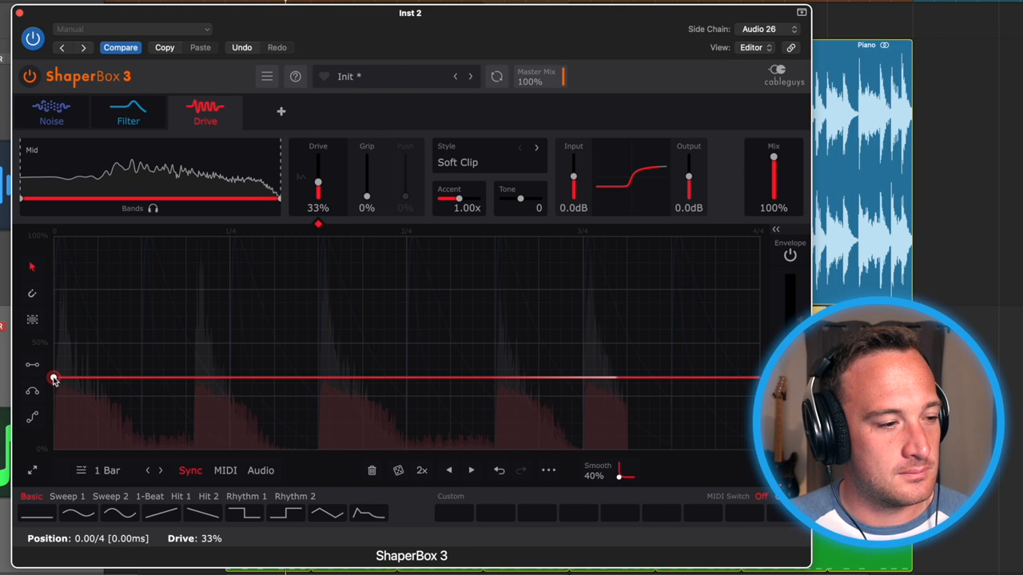
click(225, 470)
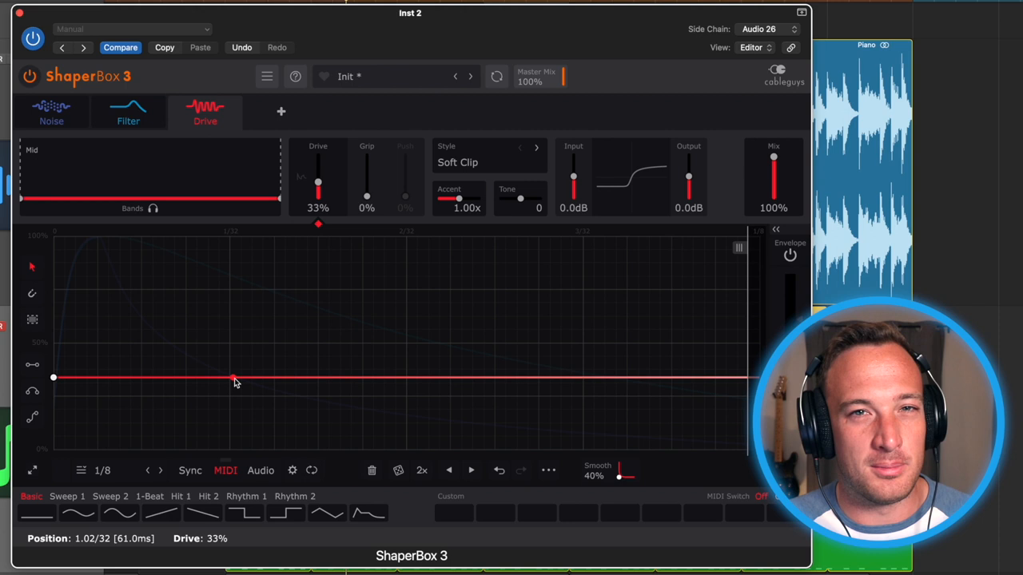
drag(235, 378, 240, 449)
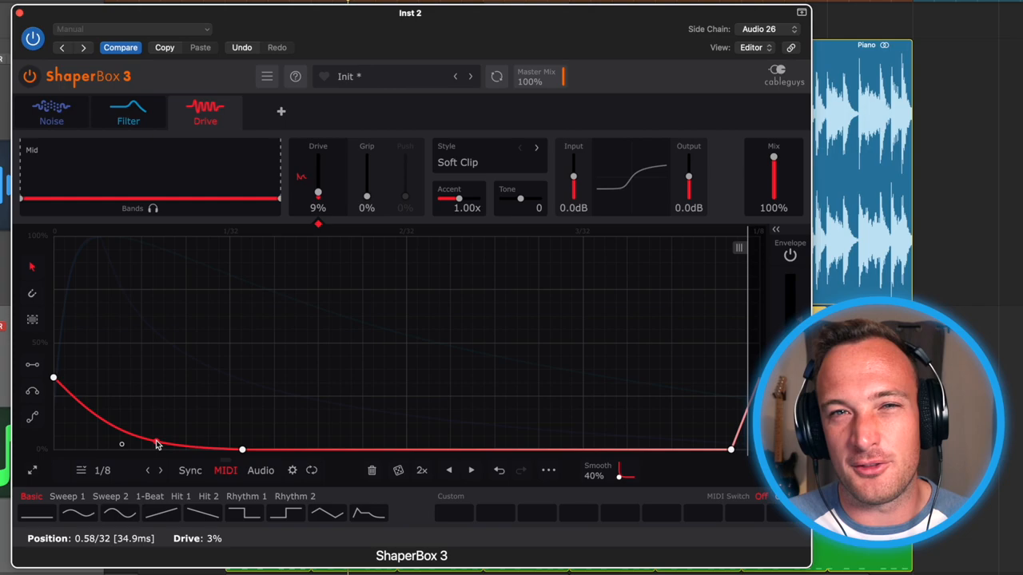
Draw a fast-decaying, MIDI-triggered 1/8 envelope on the Drive shaper.
click(205, 112)
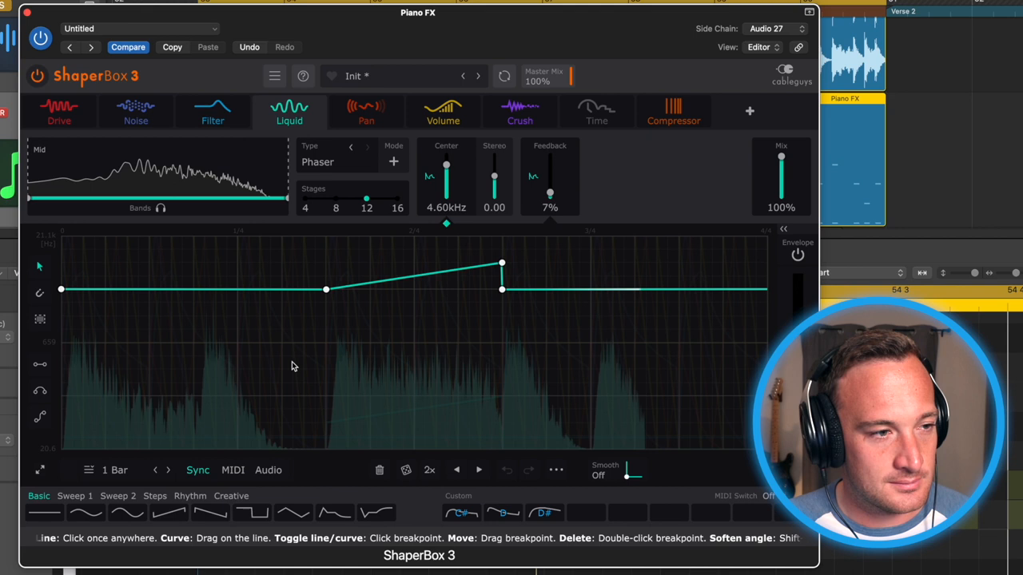
Set the Liquid phaser envelope rate to 1 Bar.
click(115, 470)
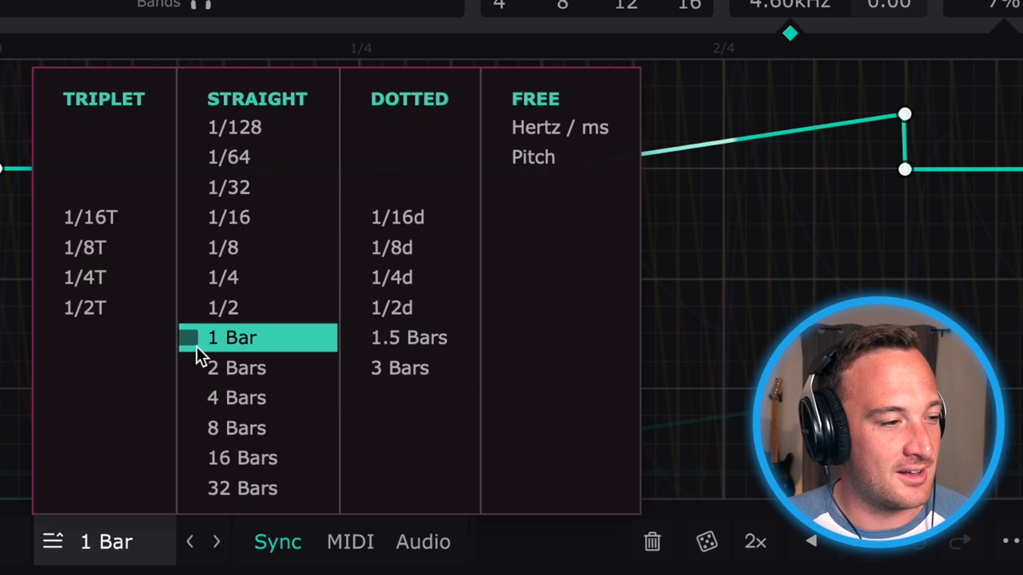
click(231, 337)
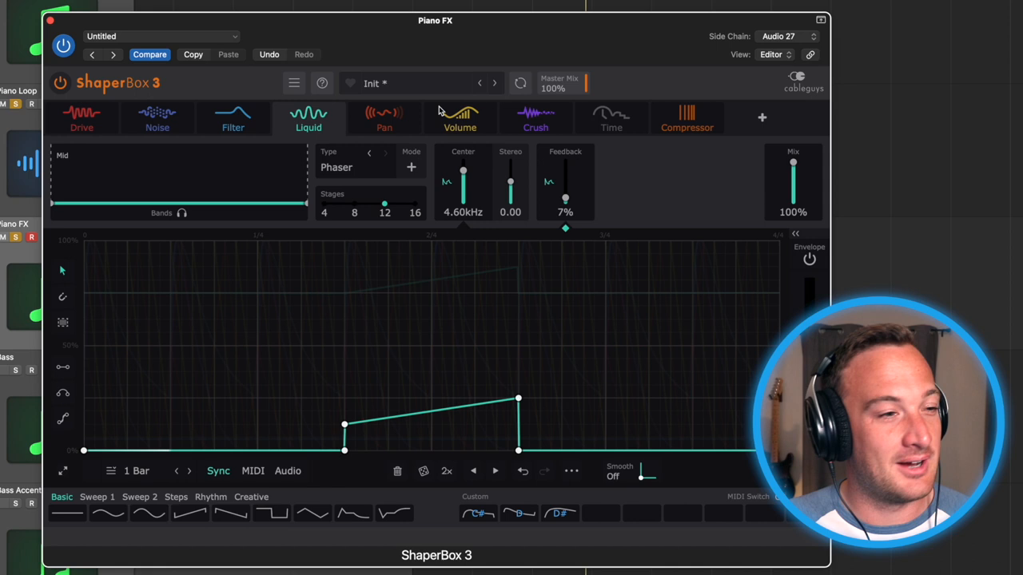
Switch to the Pan shaper for a 1/16 triangle sweep at 65% mix.
click(373, 112)
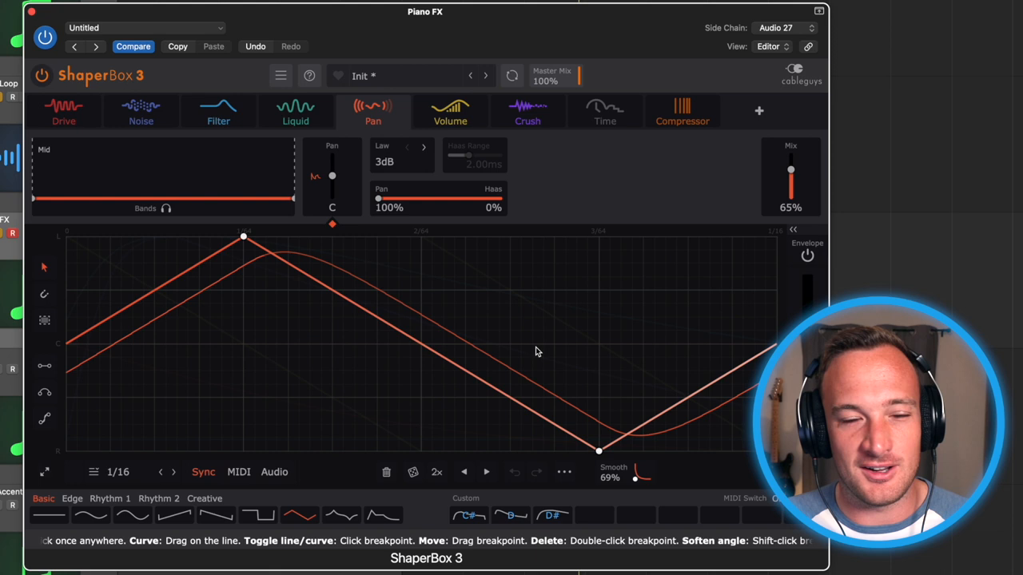
click(528, 112)
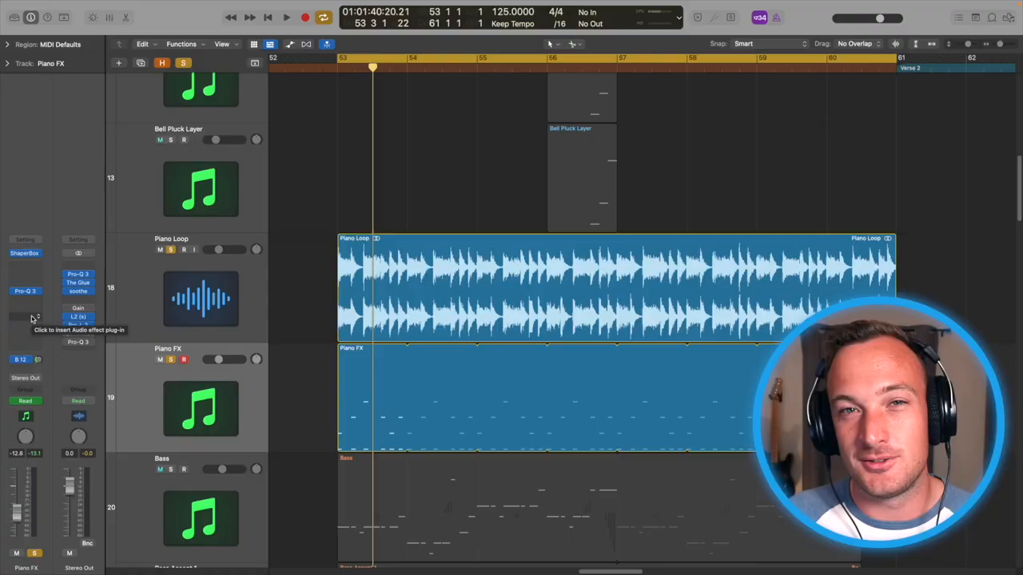
Open the plug-in menu on the Piano FX channel's empty Audio FX slot.
click(32, 318)
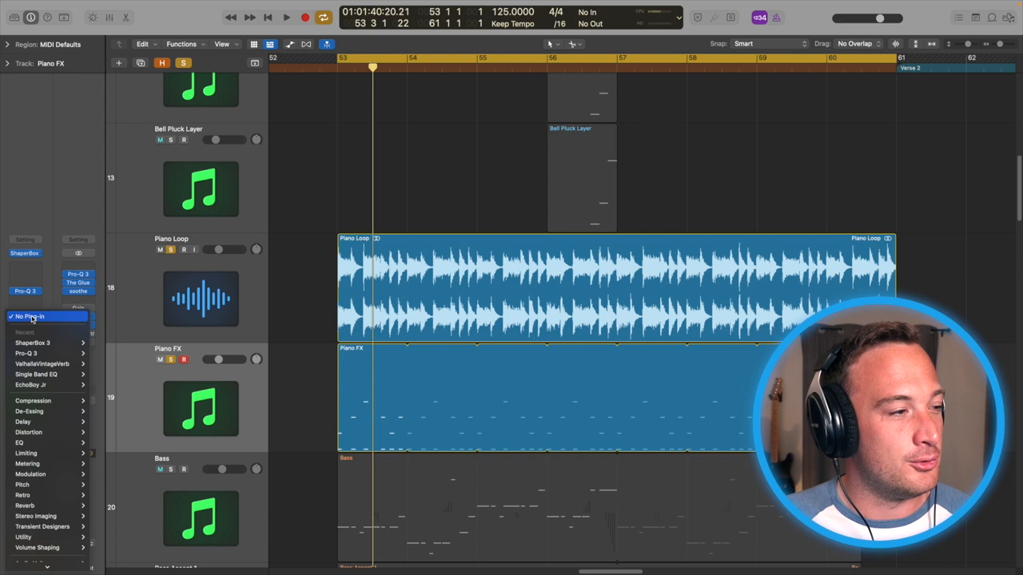
Load ShaperBox 3 into the slot and lower the Volume band's mix to 70%.
click(32, 342)
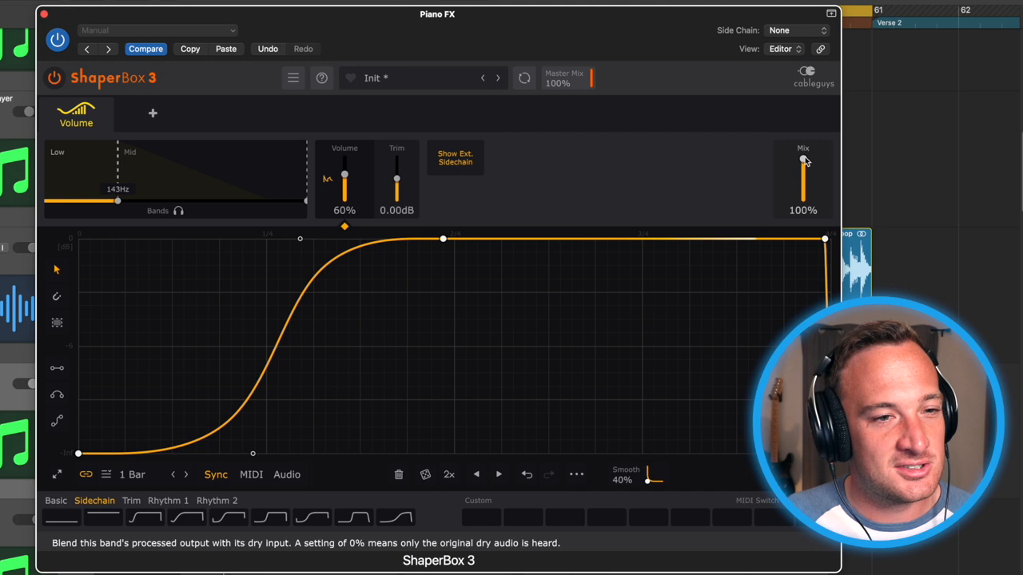
drag(802, 160, 802, 174)
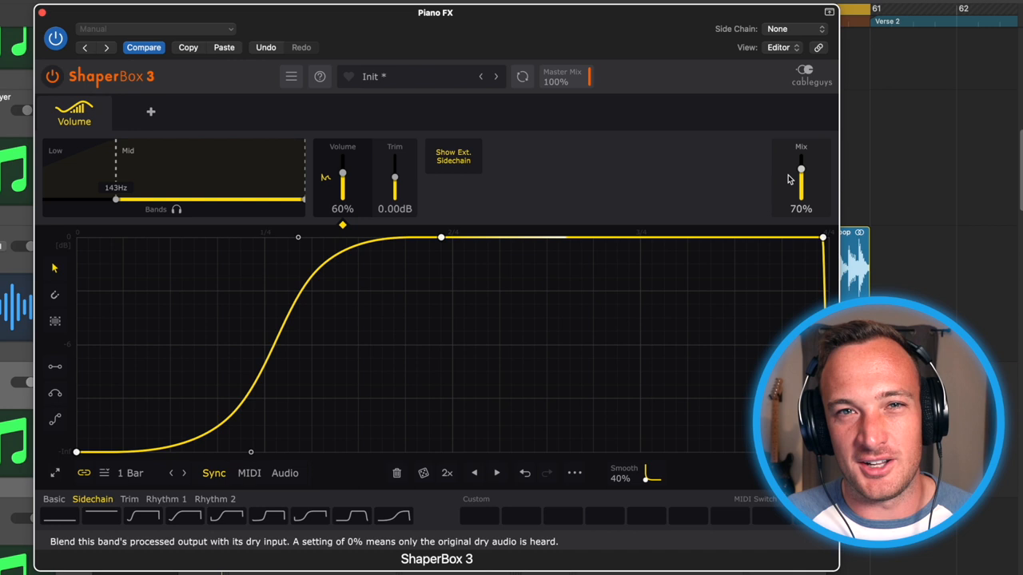